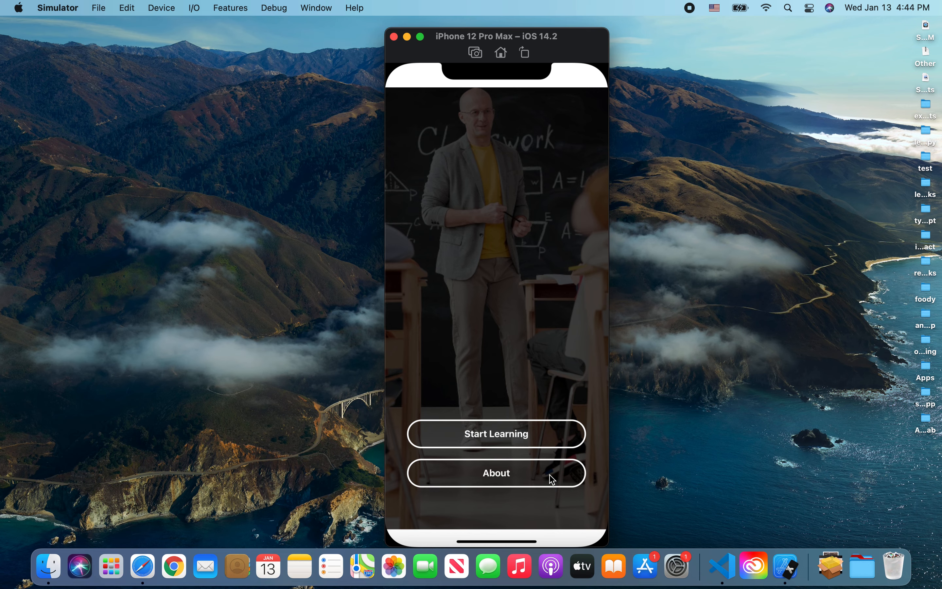
mouse_move(534, 385)
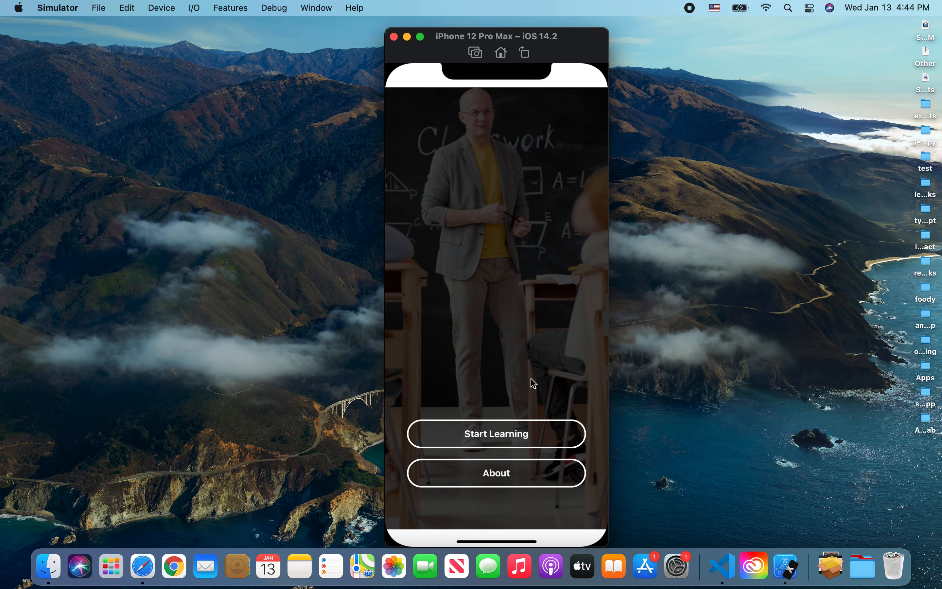
mouse_move(498, 237)
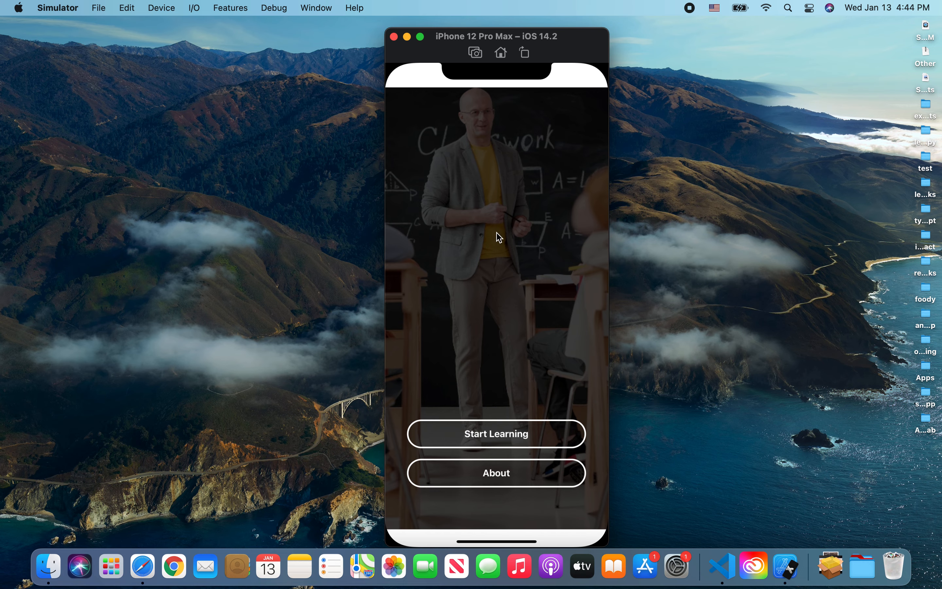
mouse_move(503, 238)
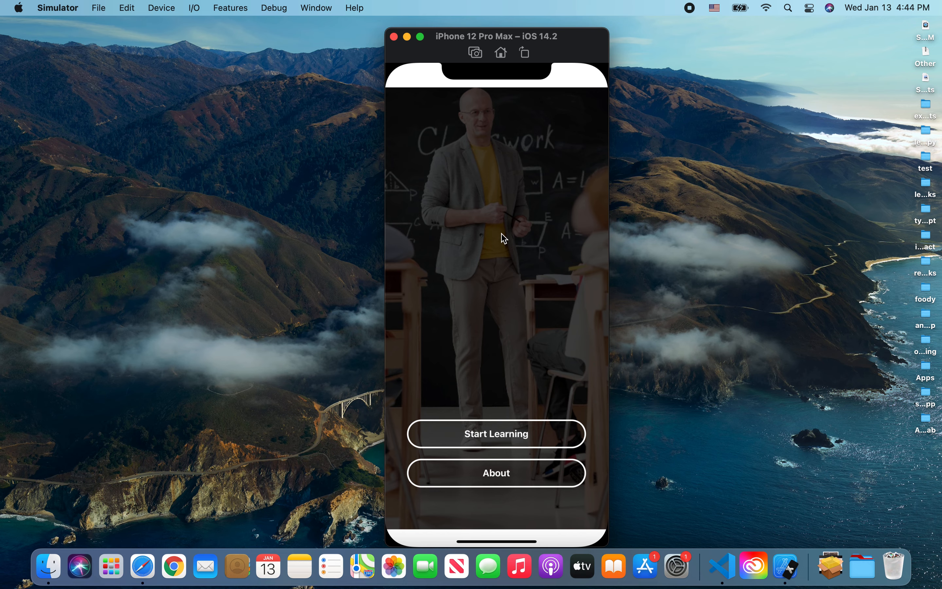
mouse_move(479, 217)
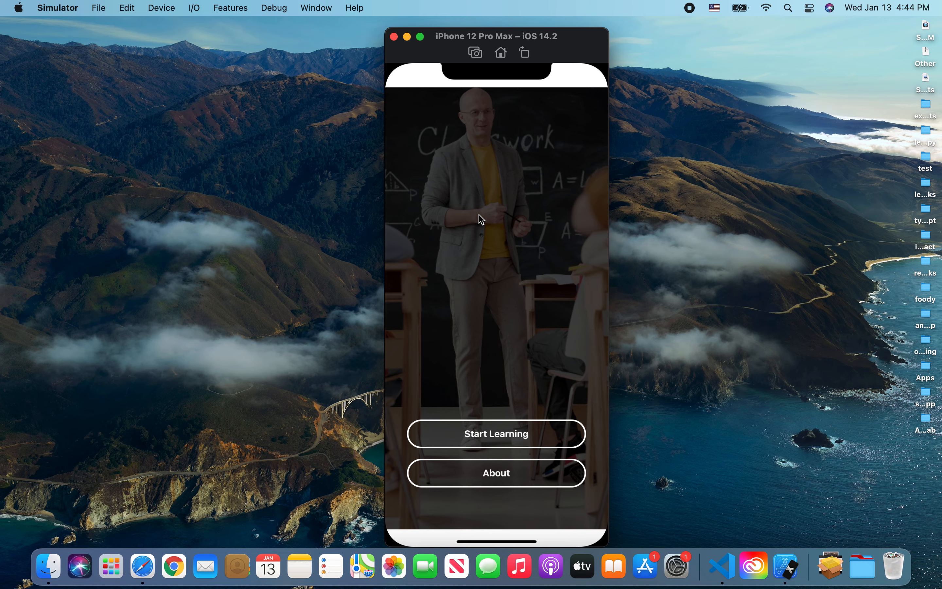
mouse_move(543, 245)
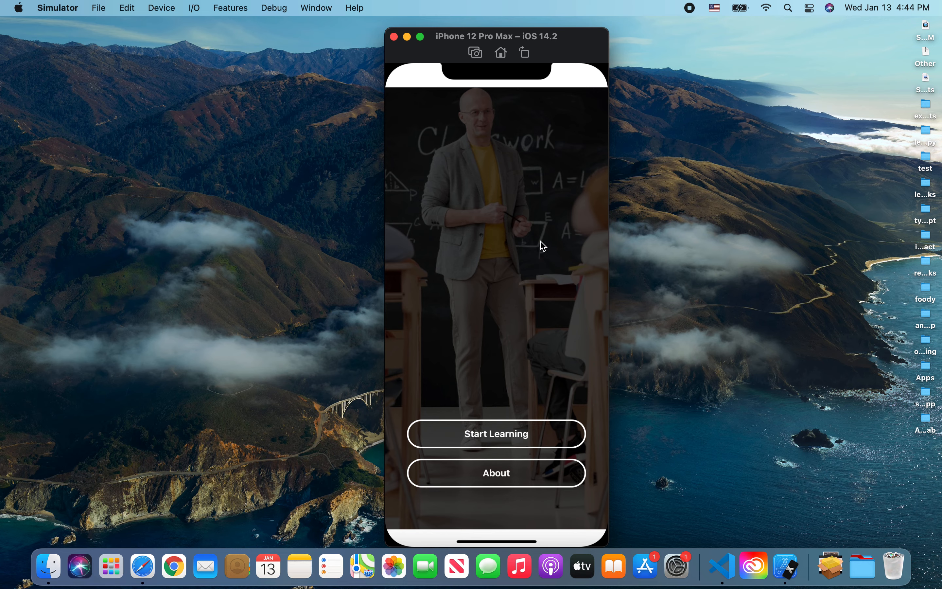
mouse_move(491, 479)
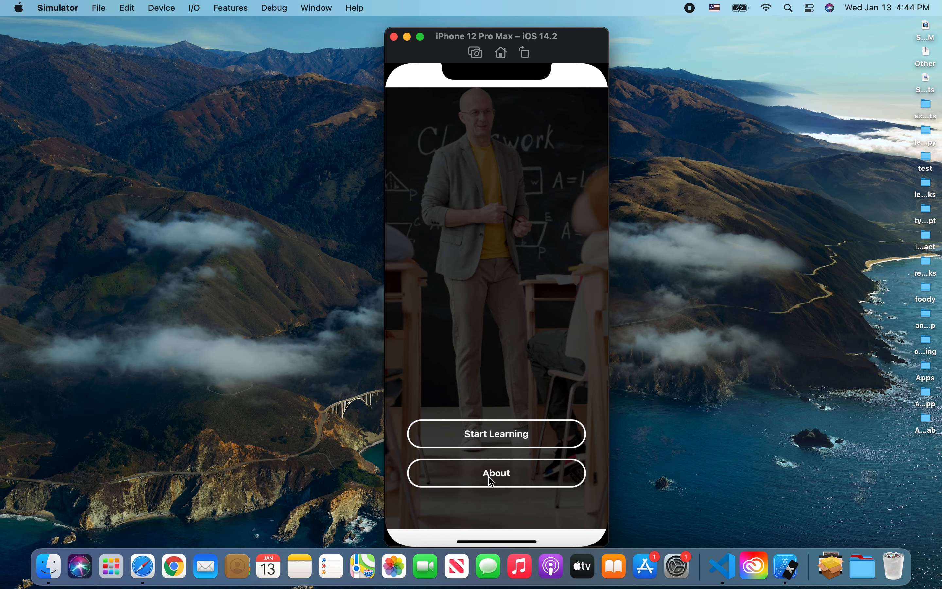
Show the About screen with profile photo, name, location and social handles.
left_click(496, 473)
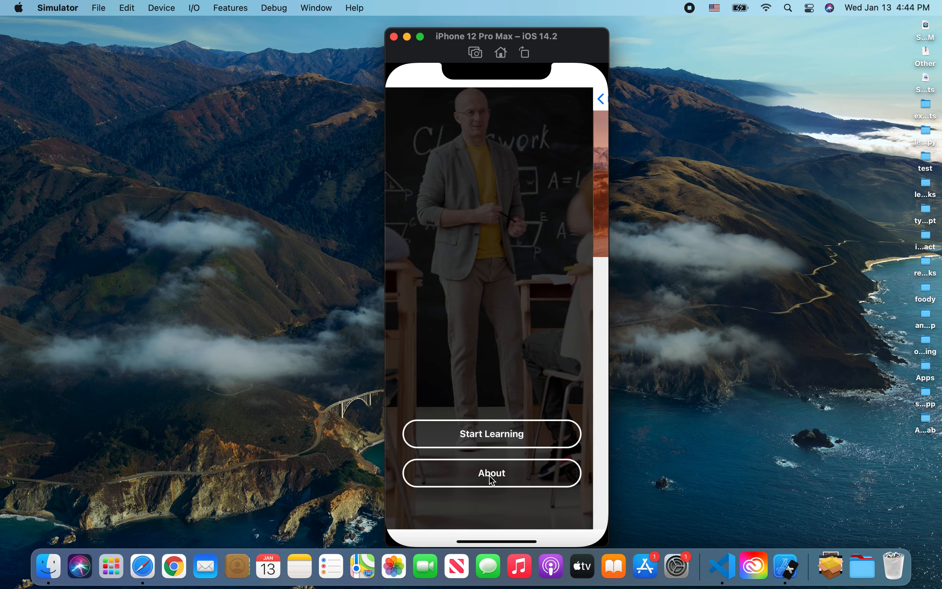
left_click(491, 473)
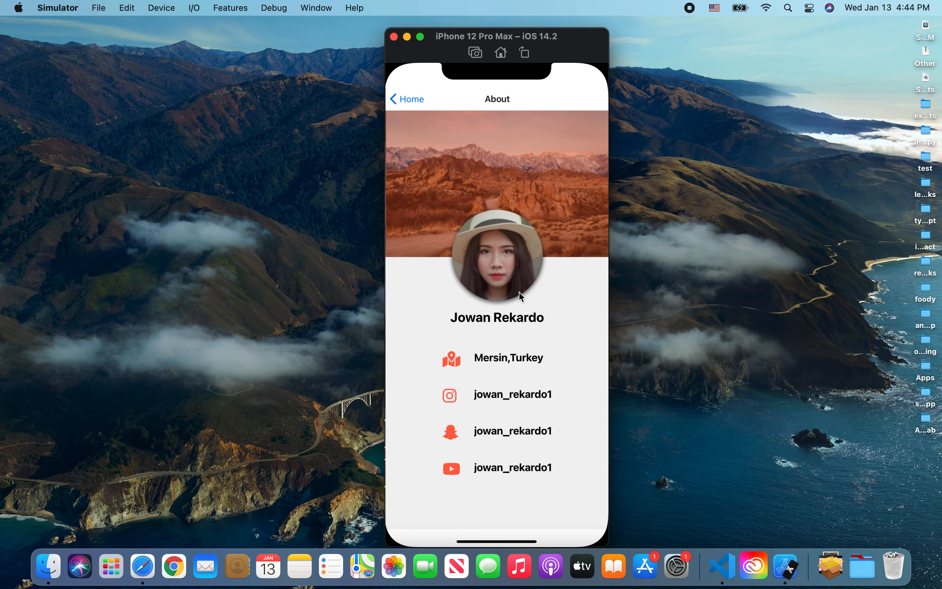
mouse_move(463, 237)
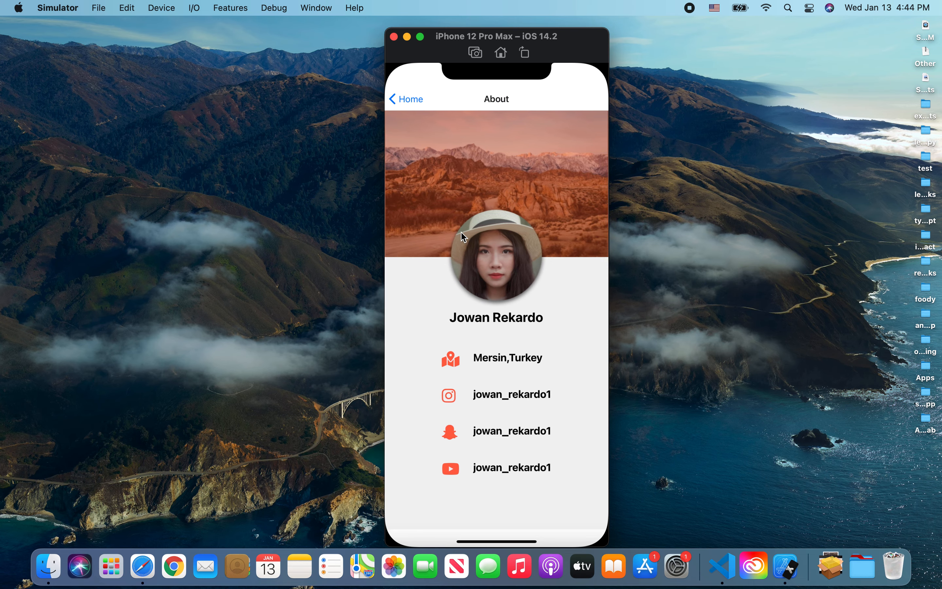
mouse_move(512, 344)
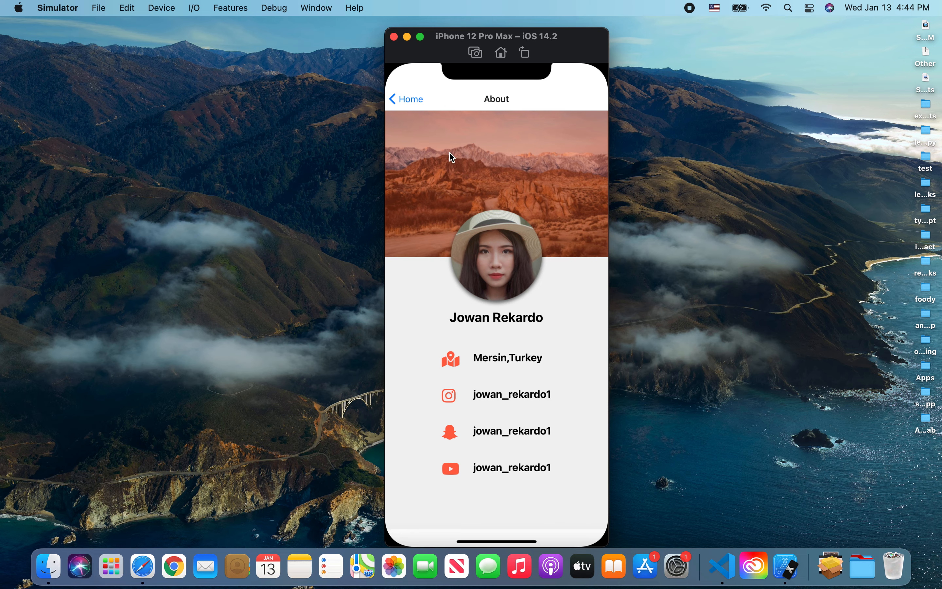
mouse_move(556, 454)
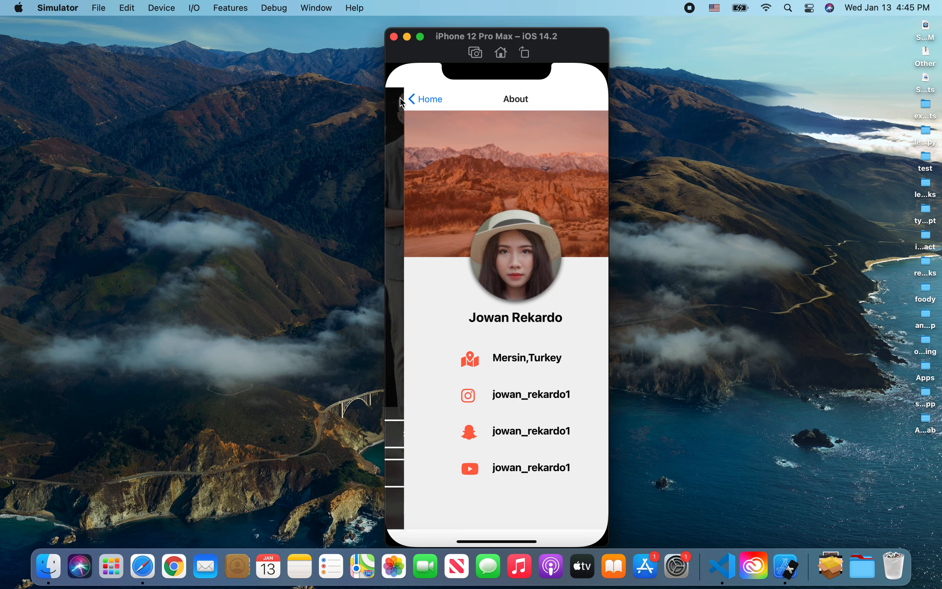
Return home, then start learning to list the Beginner, Intermediate and Advanced level cards.
left_click(424, 99)
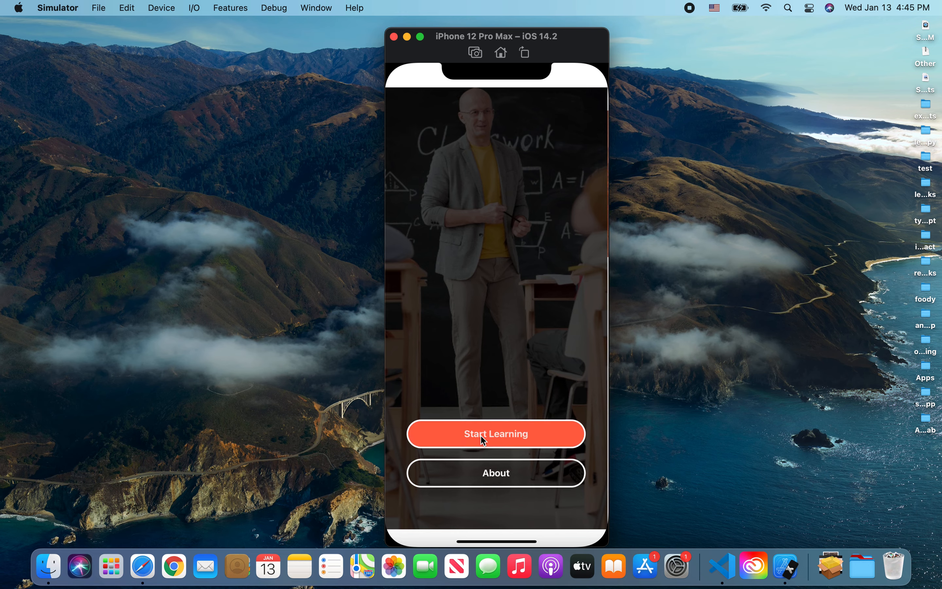
left_click(496, 434)
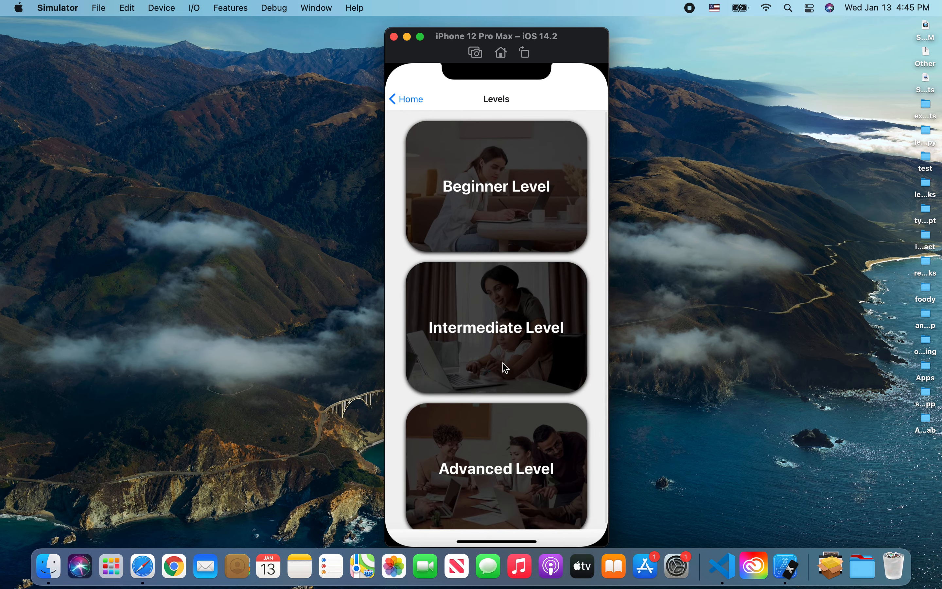
mouse_move(460, 395)
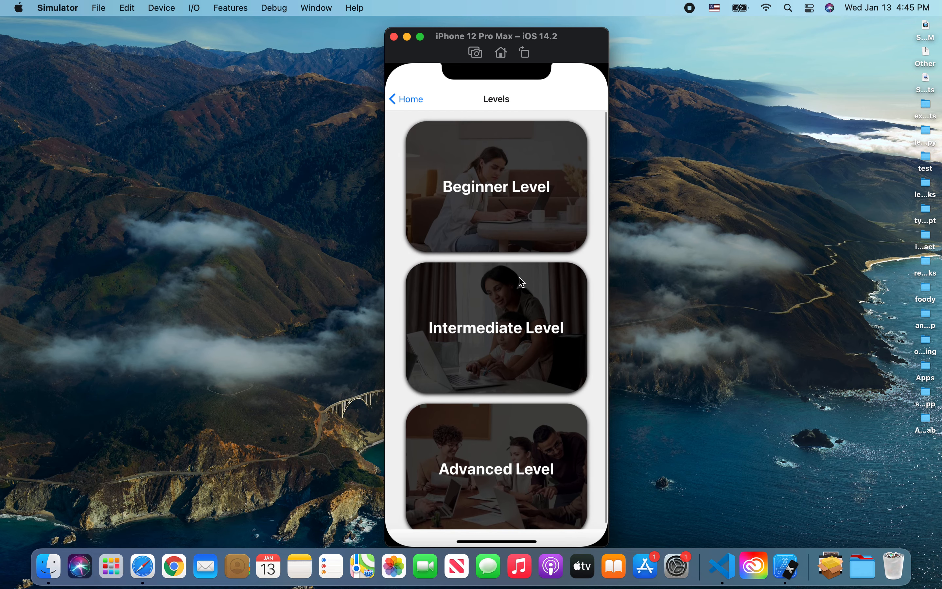
mouse_move(423, 267)
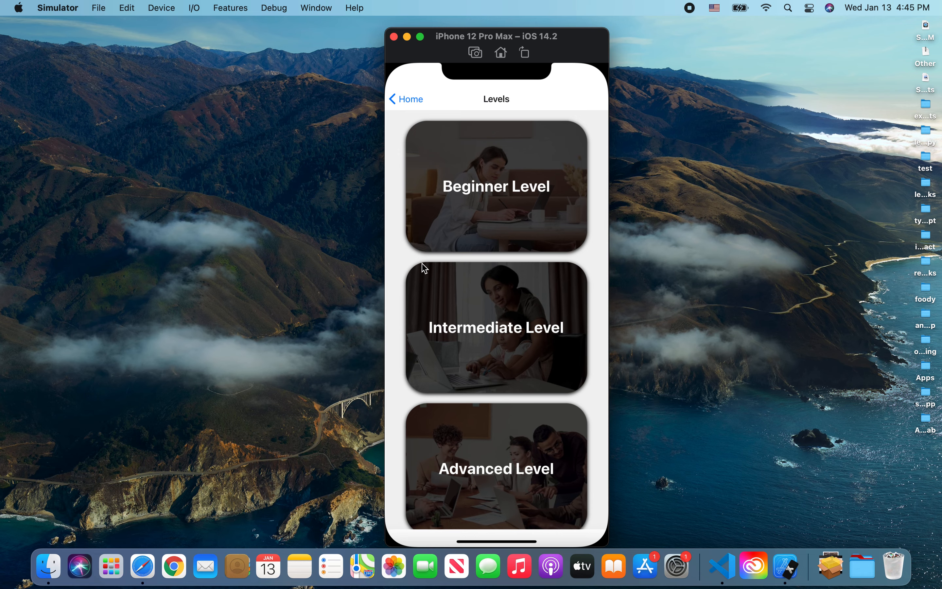
mouse_move(410, 107)
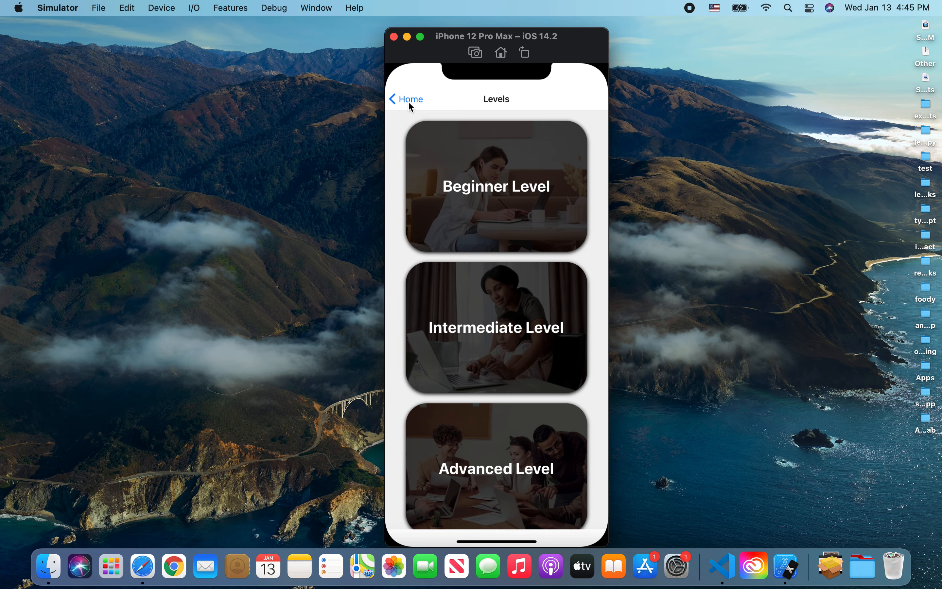
mouse_move(458, 108)
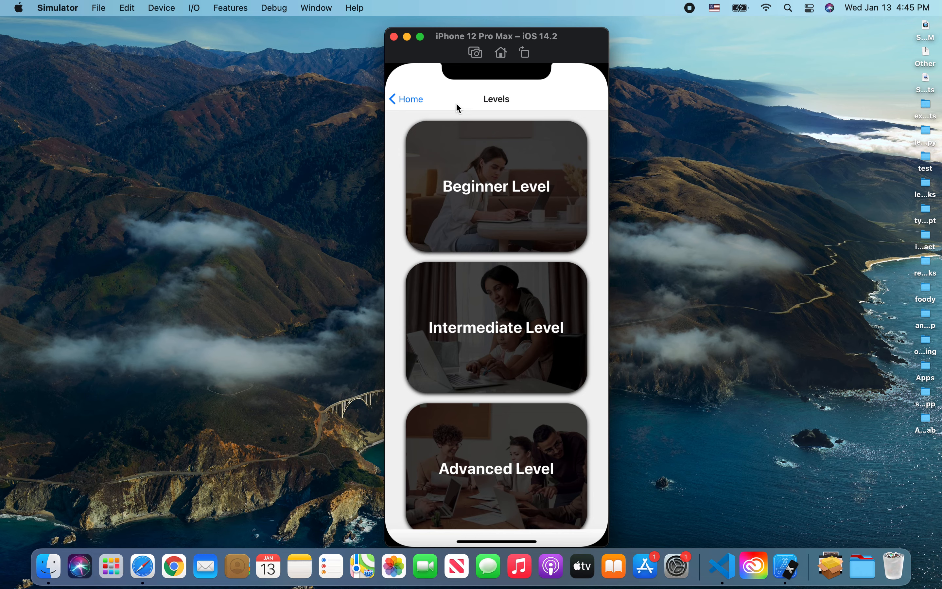
mouse_move(429, 114)
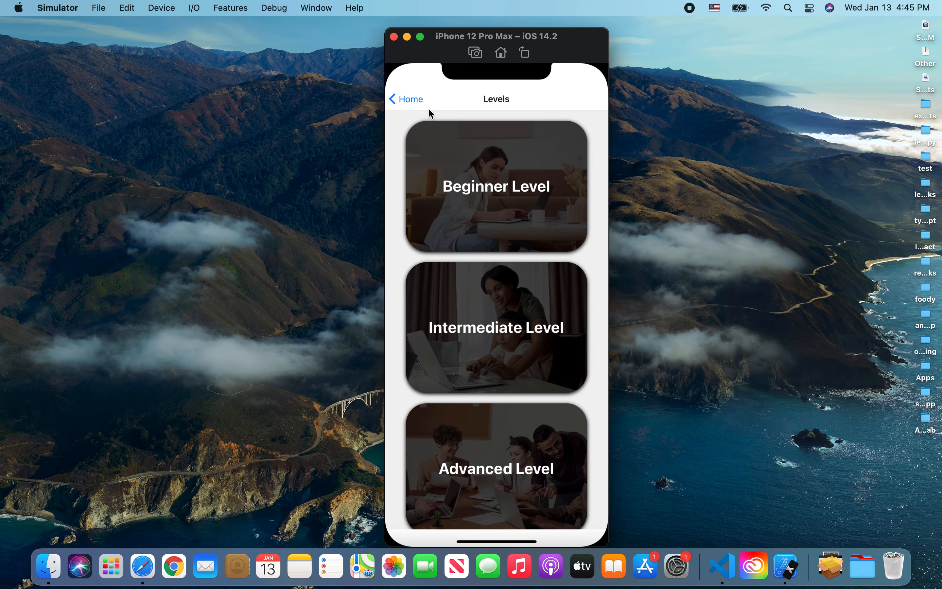
mouse_move(432, 115)
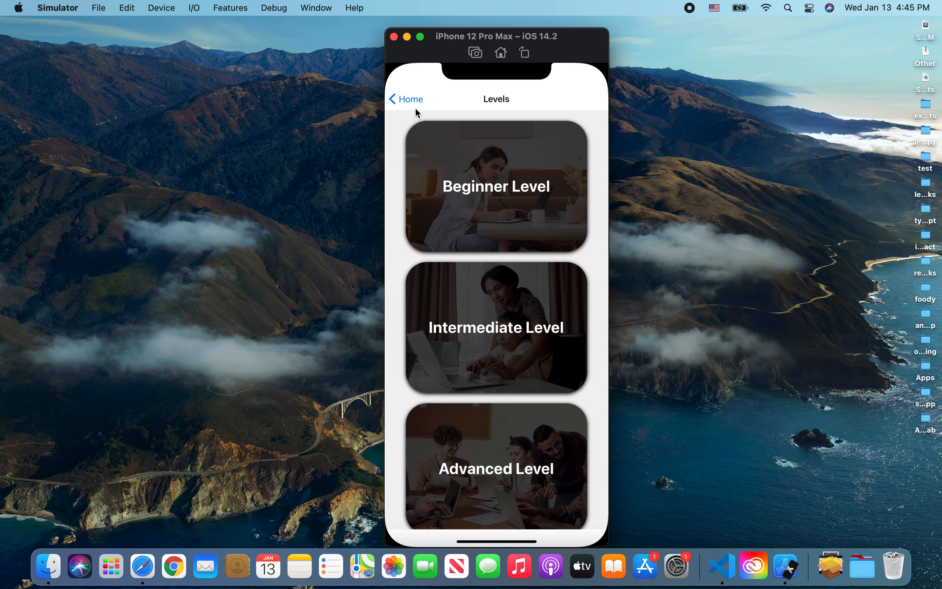
mouse_move(445, 180)
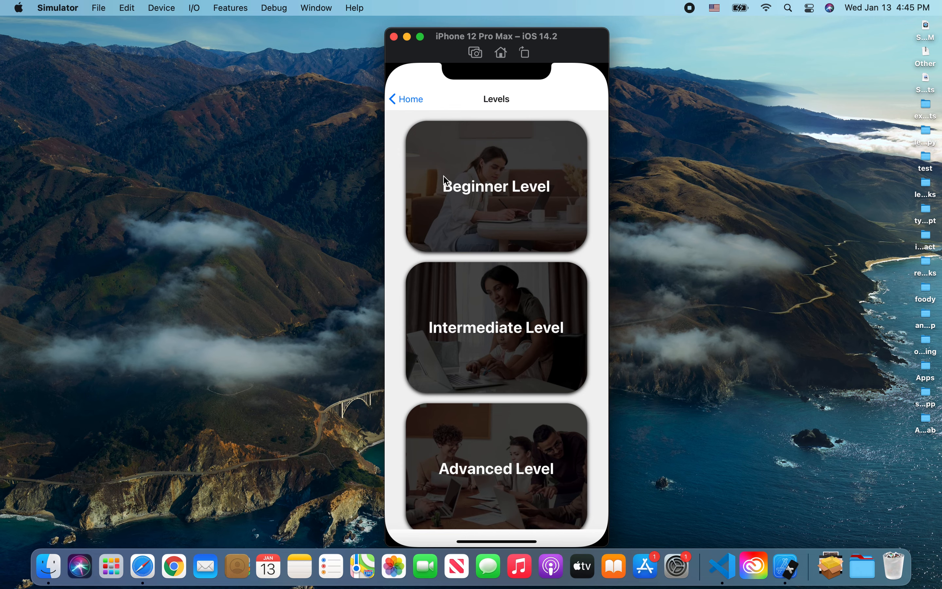